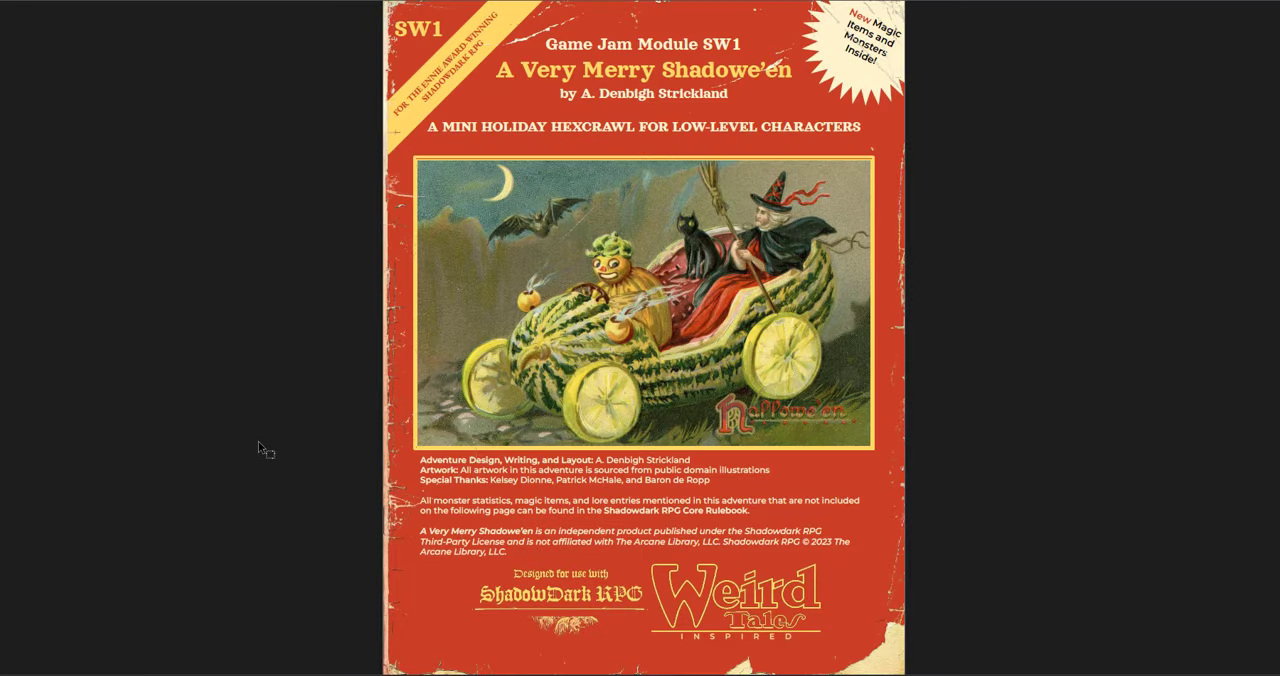
mouse_move(252, 458)
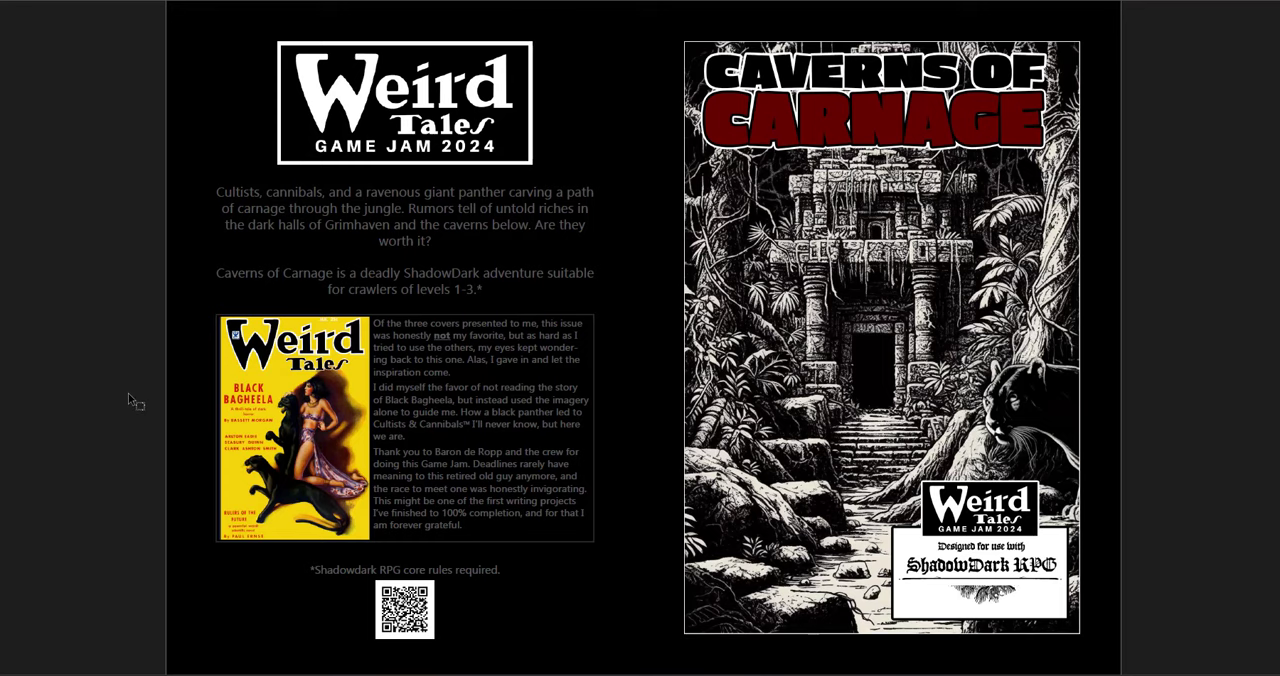
mouse_move(107, 413)
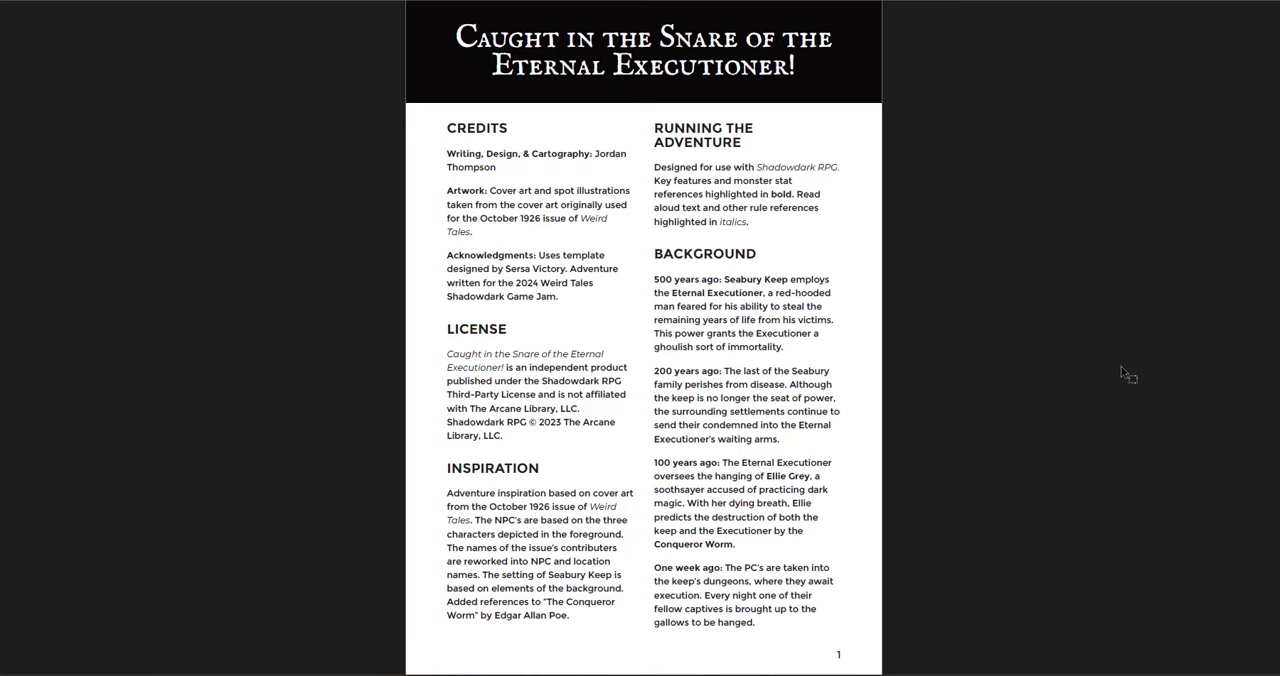
scroll(down, 3)
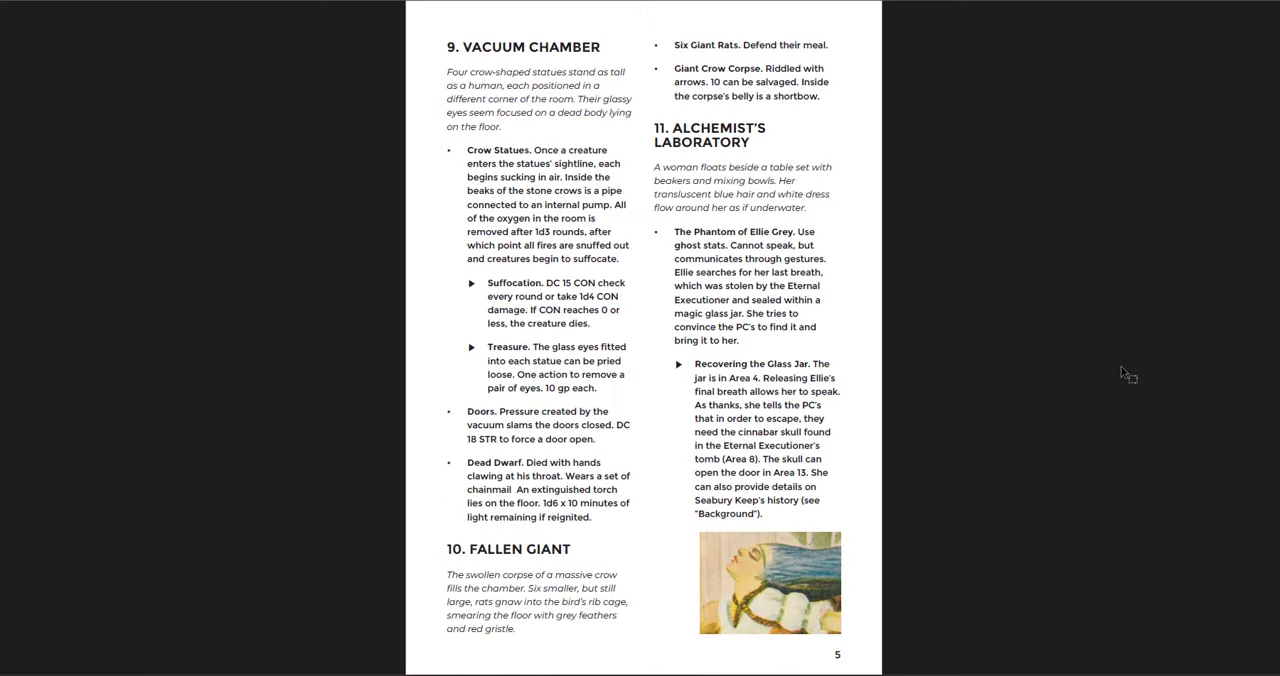
scroll(down, 3)
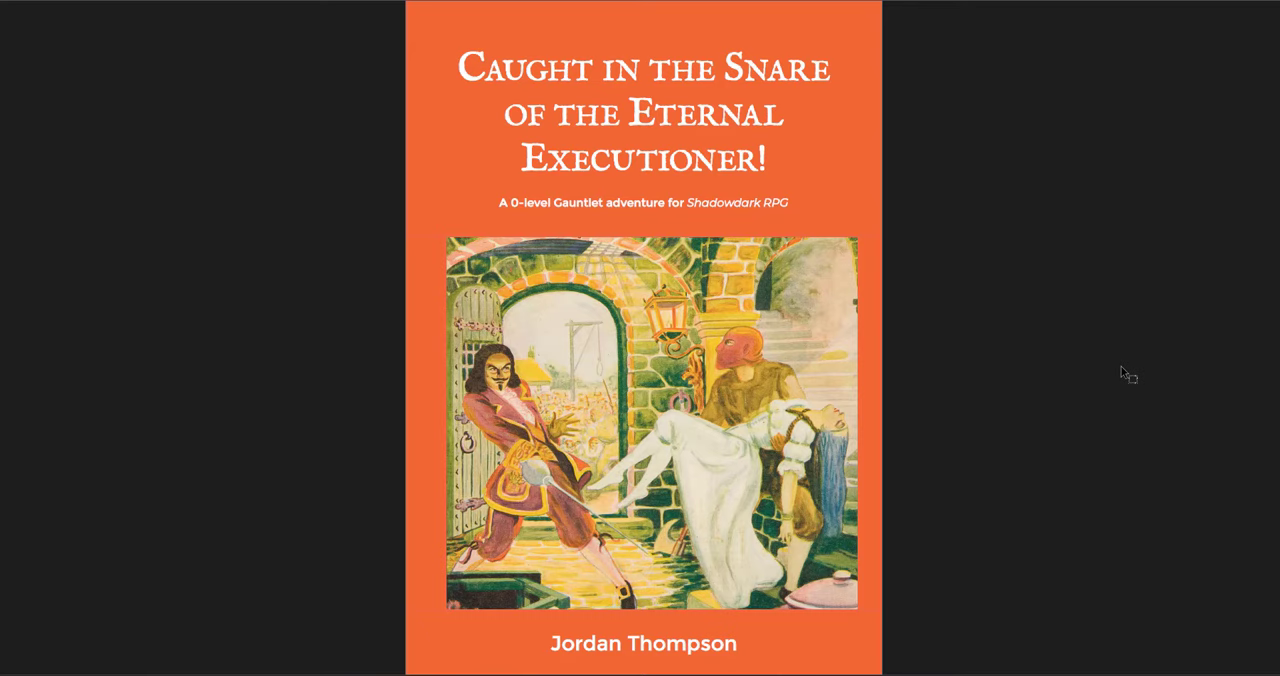
mouse_move(300, 20)
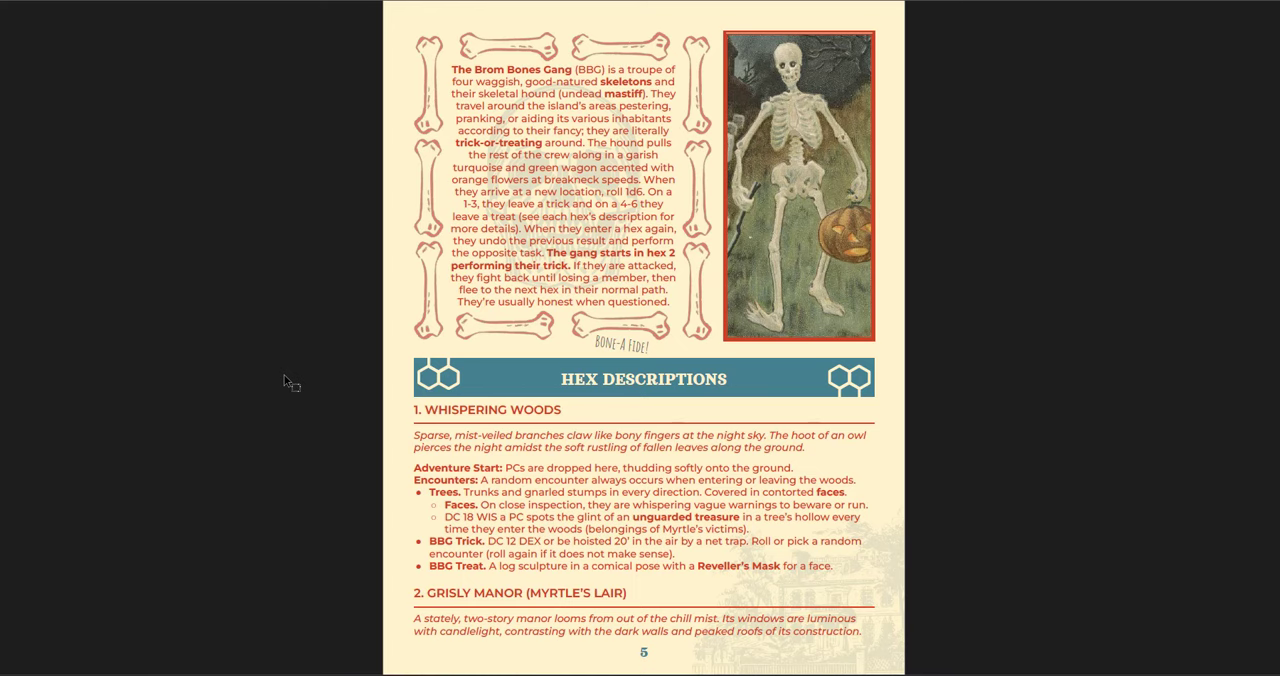
scroll(down, 3)
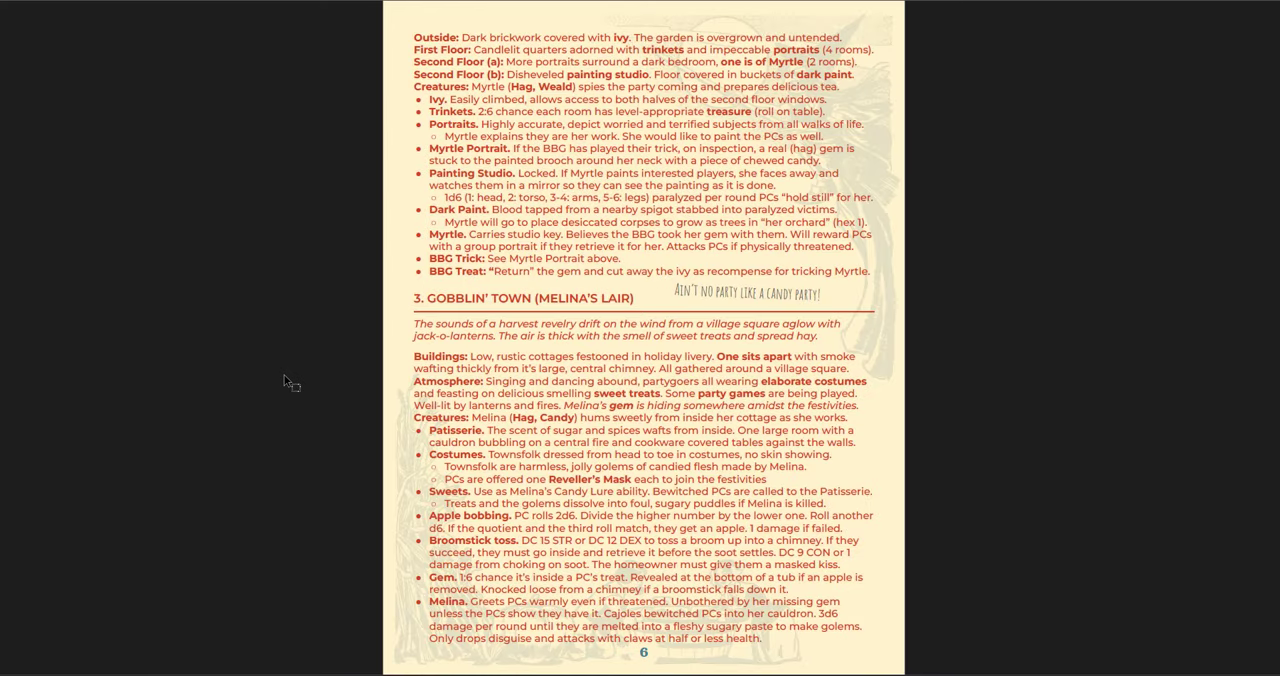
scroll(up, 3)
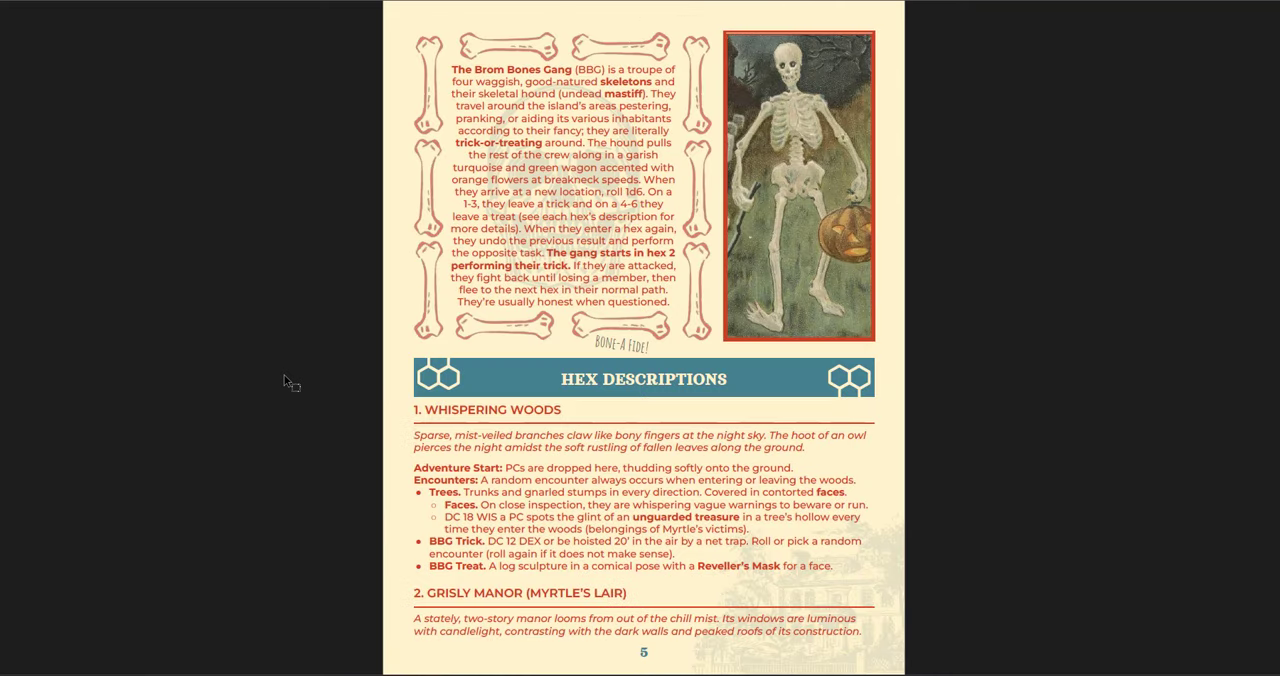
scroll(down, 3)
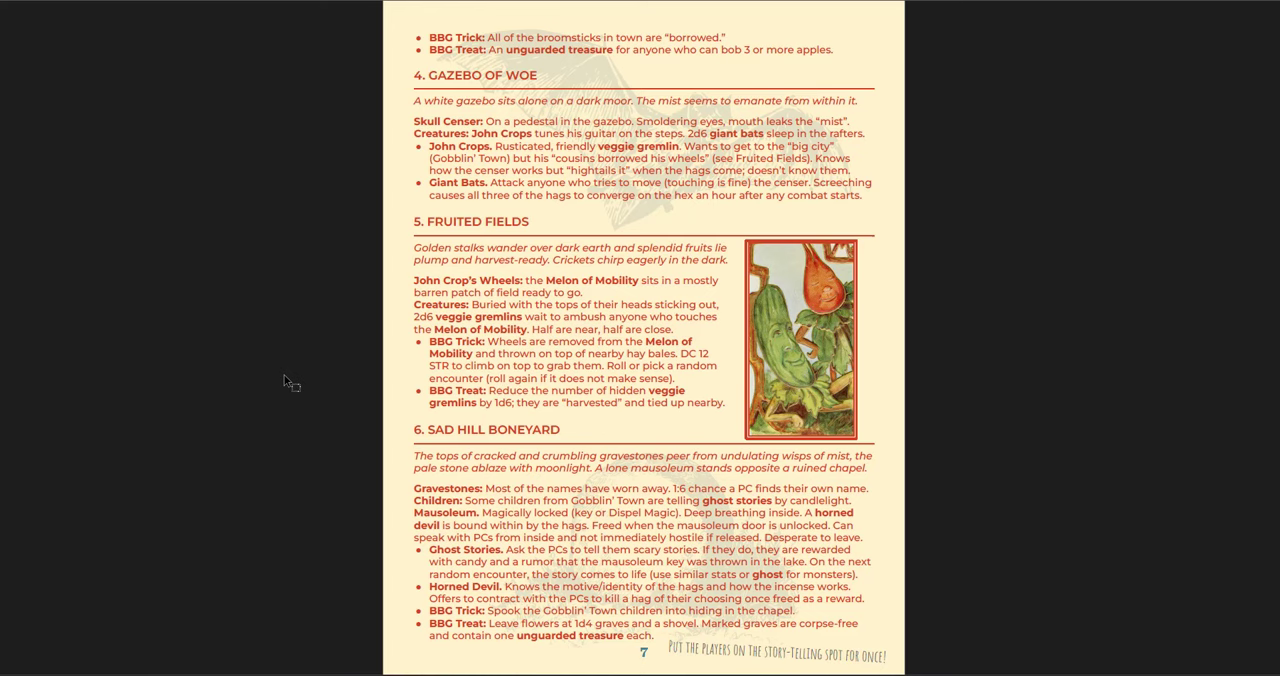
scroll(down, 3)
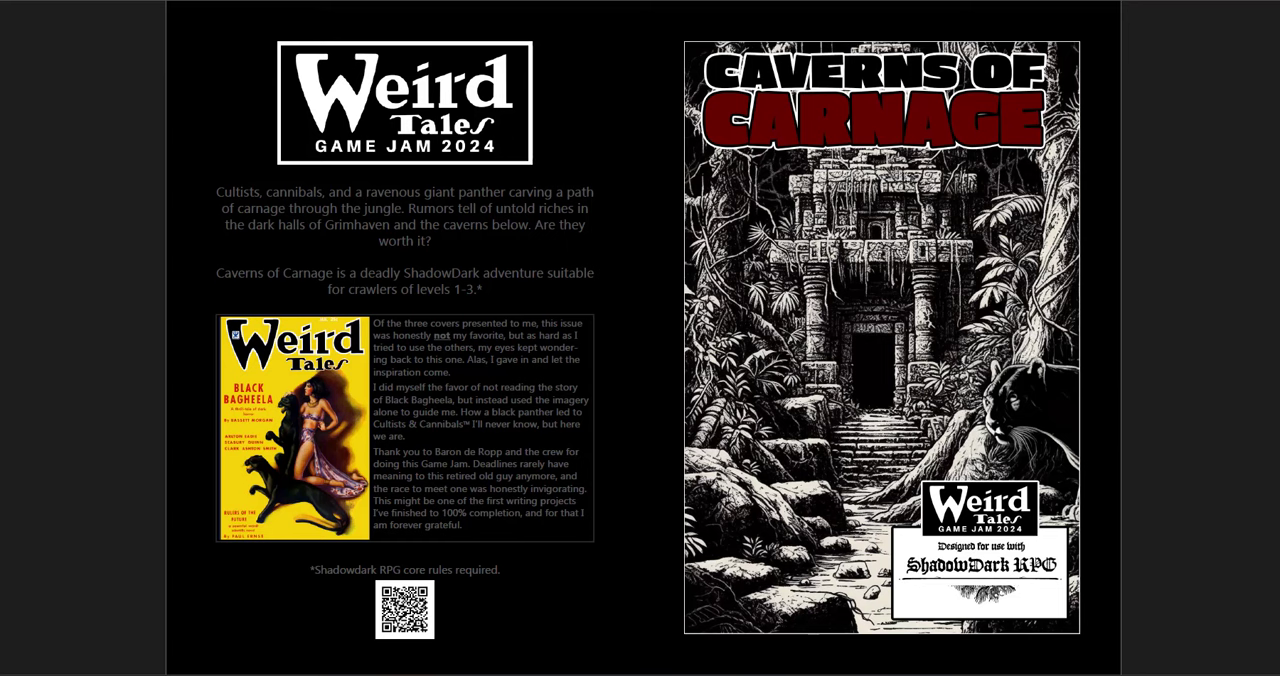
mouse_move(1273, 208)
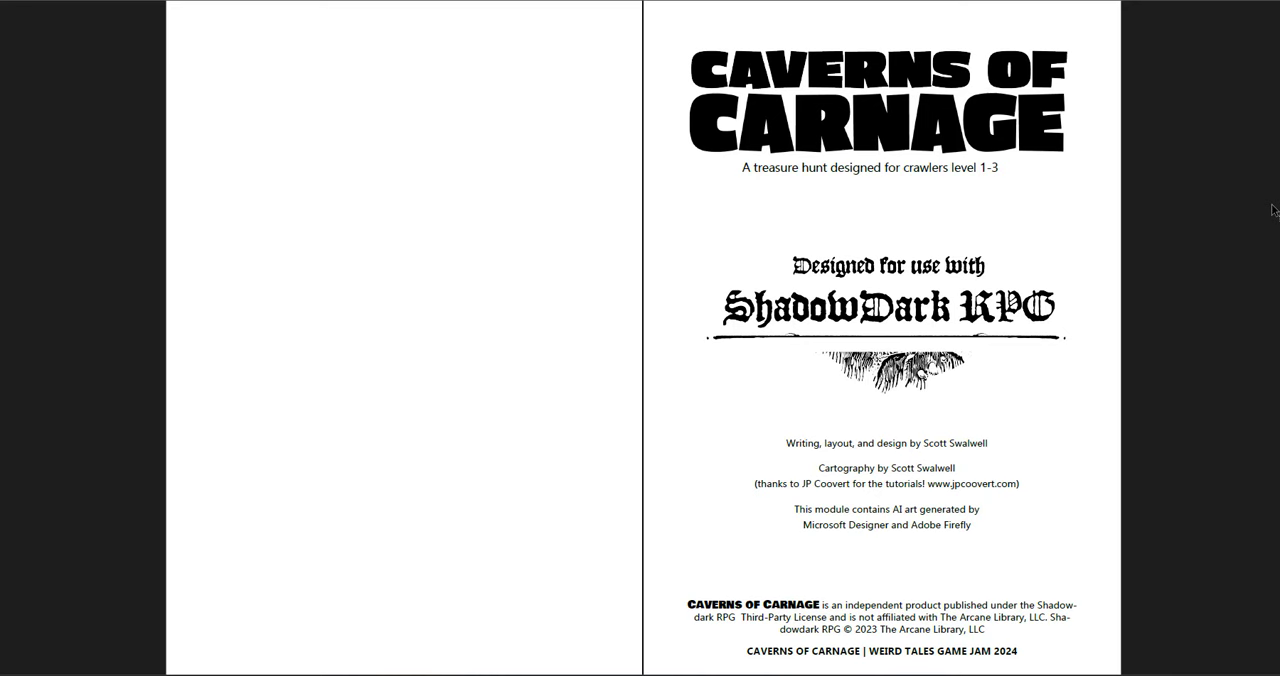
scroll(down, 3)
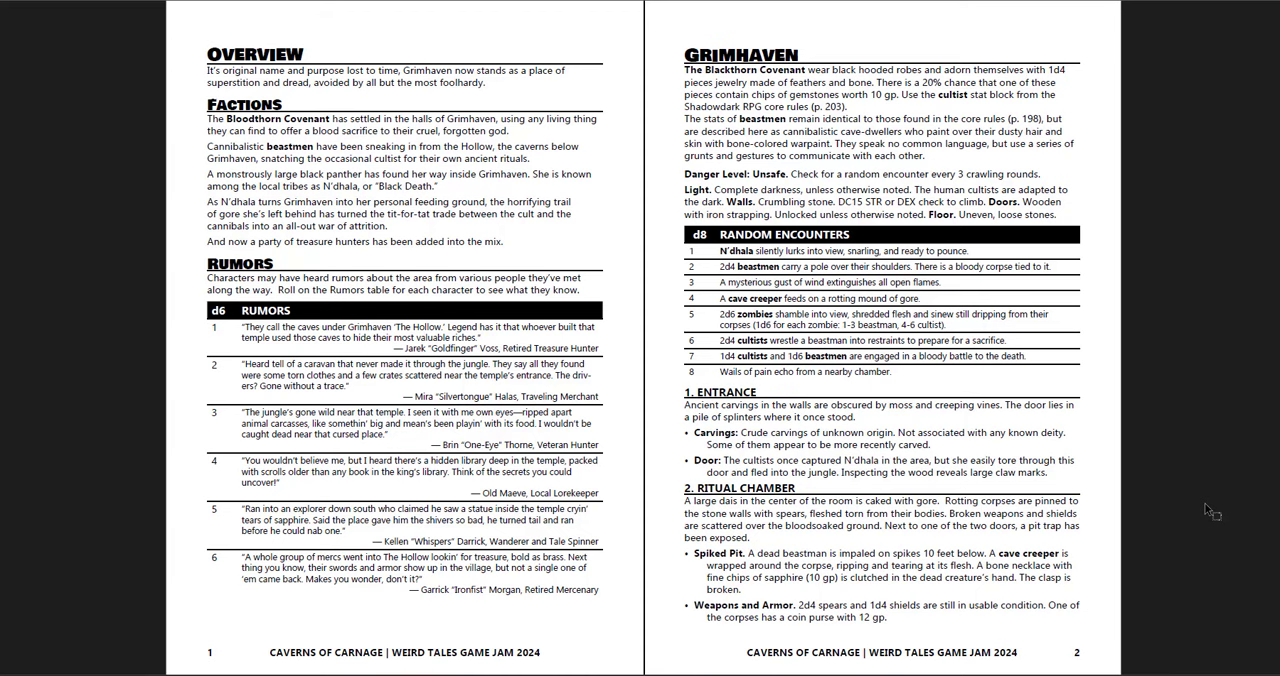
scroll(down, 3)
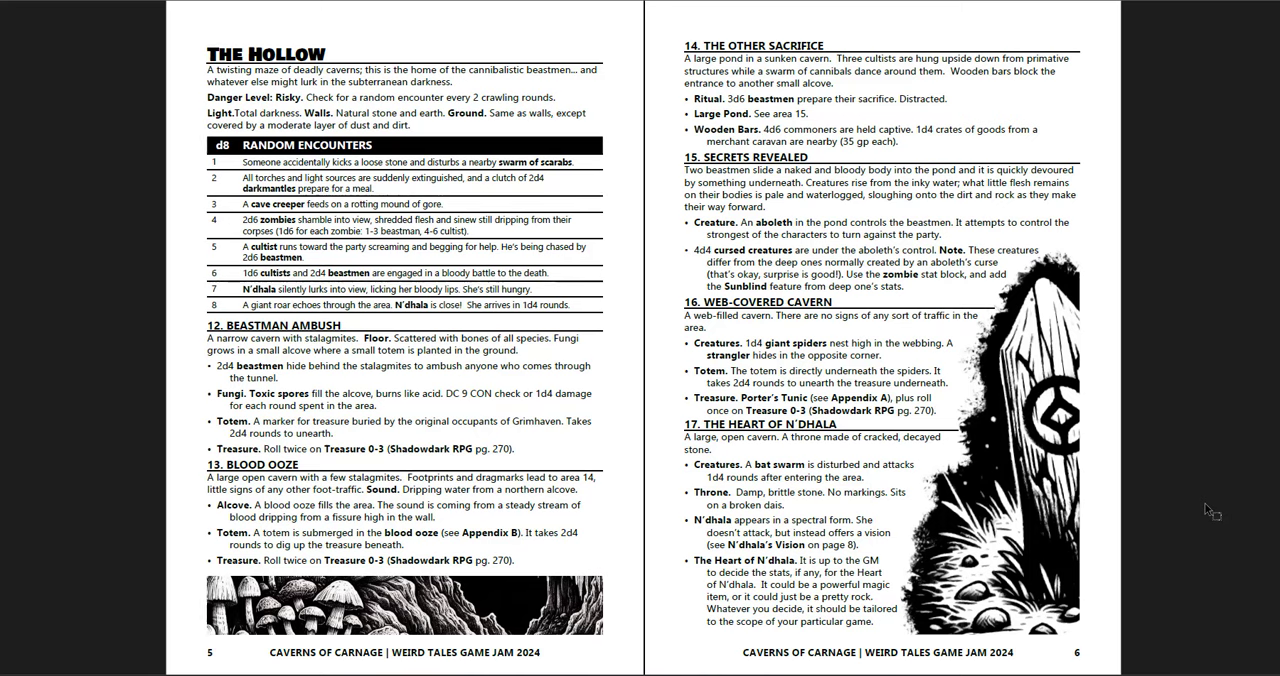
scroll(down, 3)
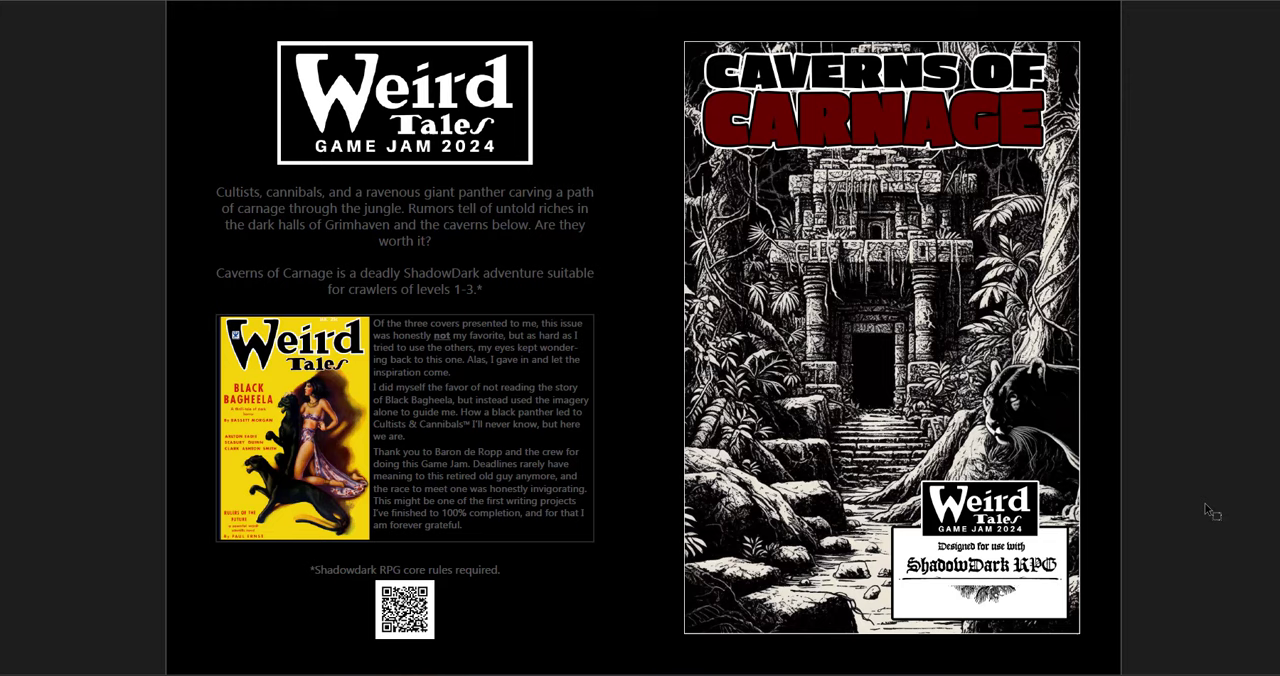
mouse_move(1209, 508)
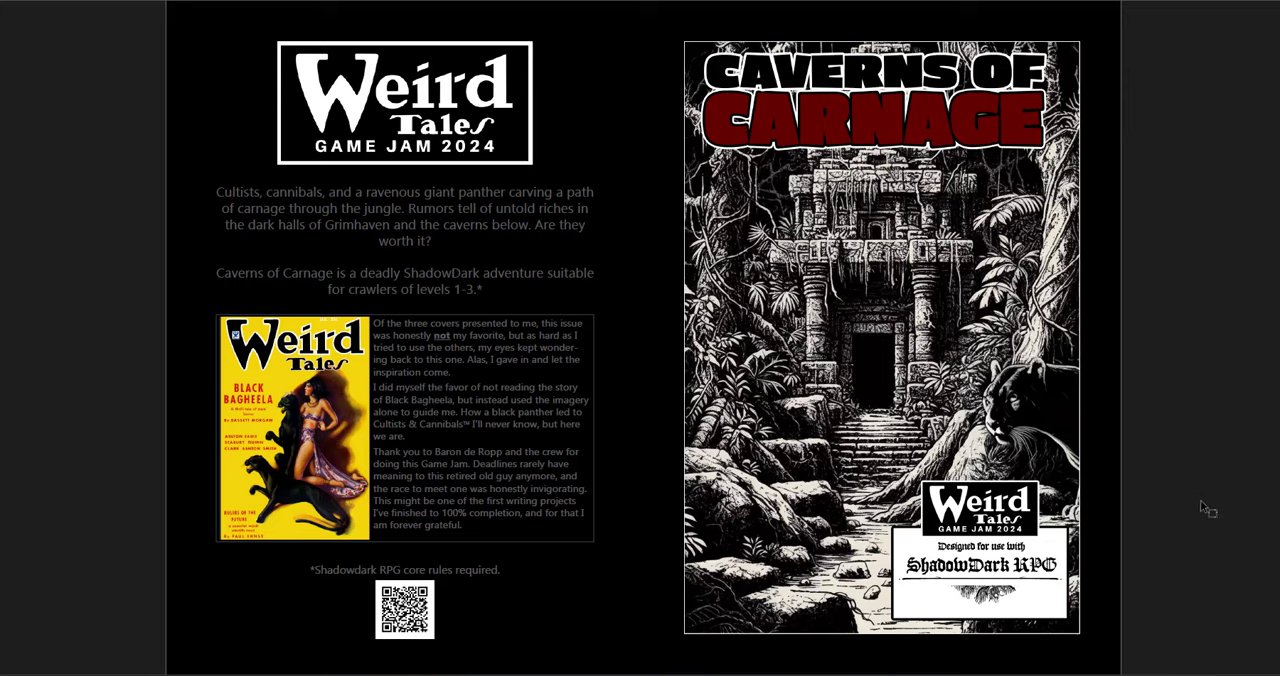